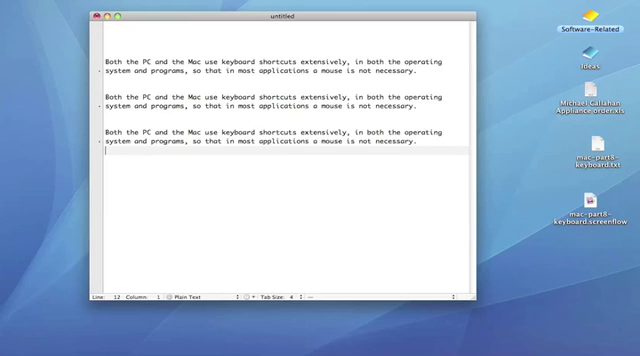
Step: Add a fourth copy of the keyboard-shortcuts paragraph at the end of the document
left_click(240, 42)
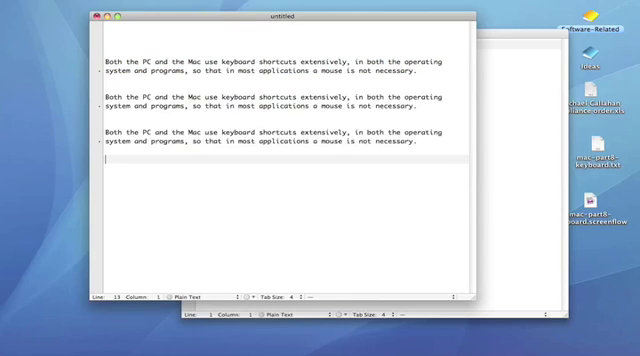
type("Both the PC and the Mac use keyboard shortcuts extensively, in both the operating system and programs, so that in most applications a mouse is not necessary.")
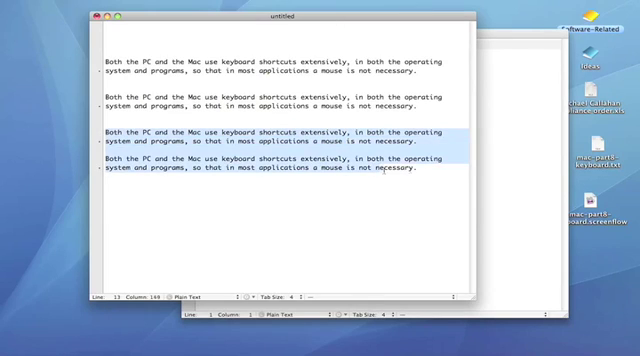
Step: Remove the last two paragraph copies, leaving two copies of the shortcuts paragraph
key("Delete")
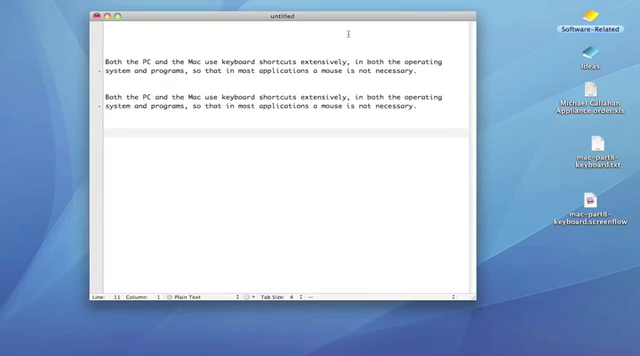
mouse_move(340, 118)
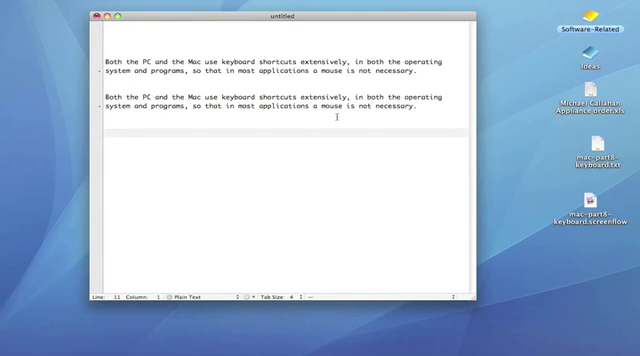